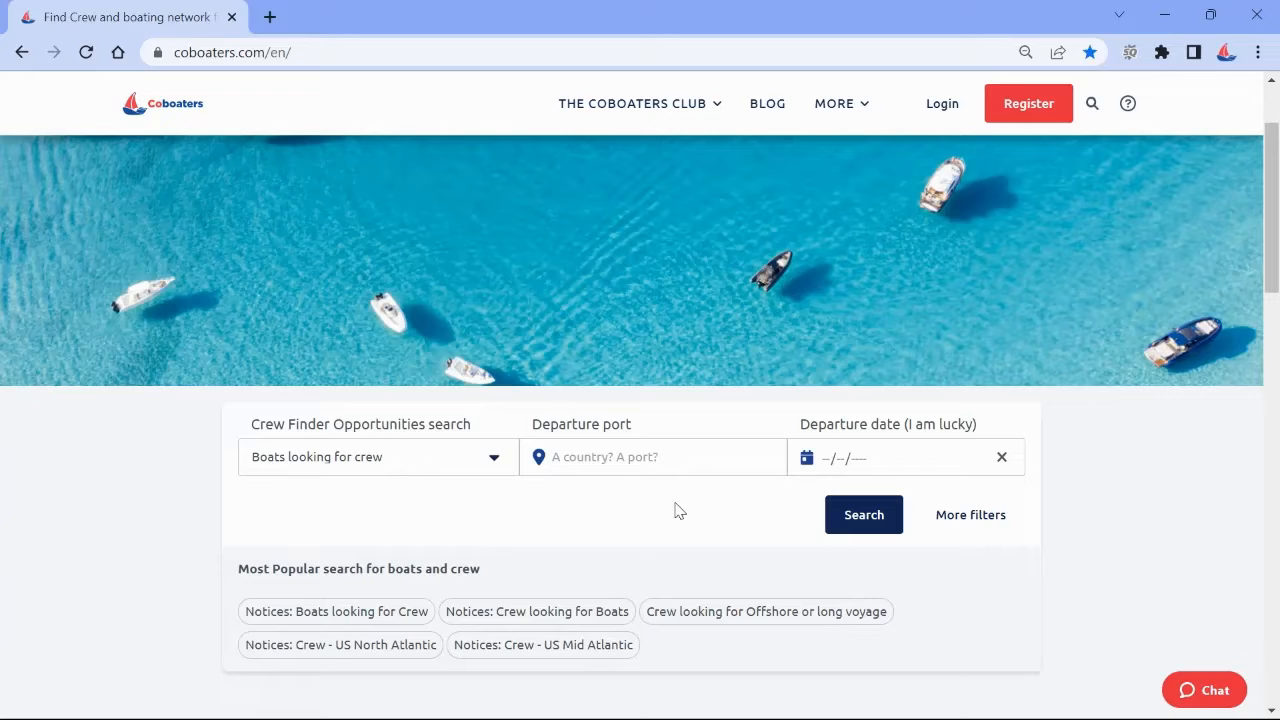
mouse_move(850, 308)
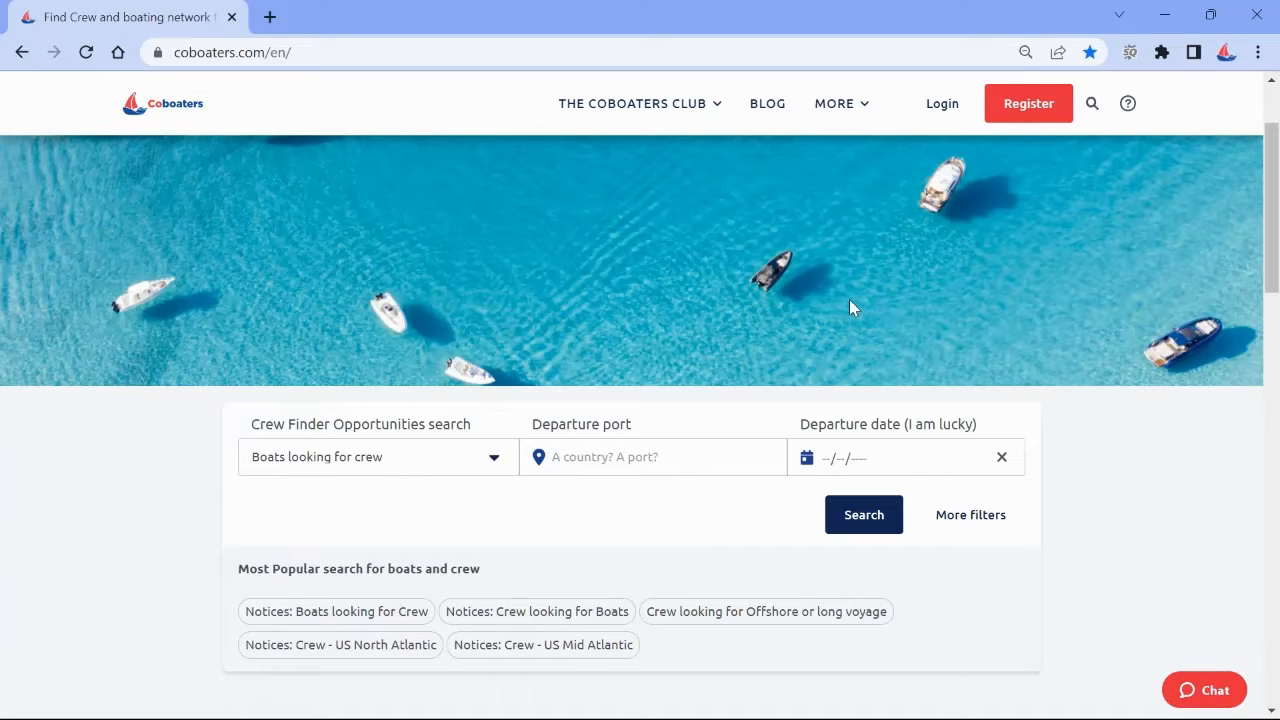
mouse_move(1128, 108)
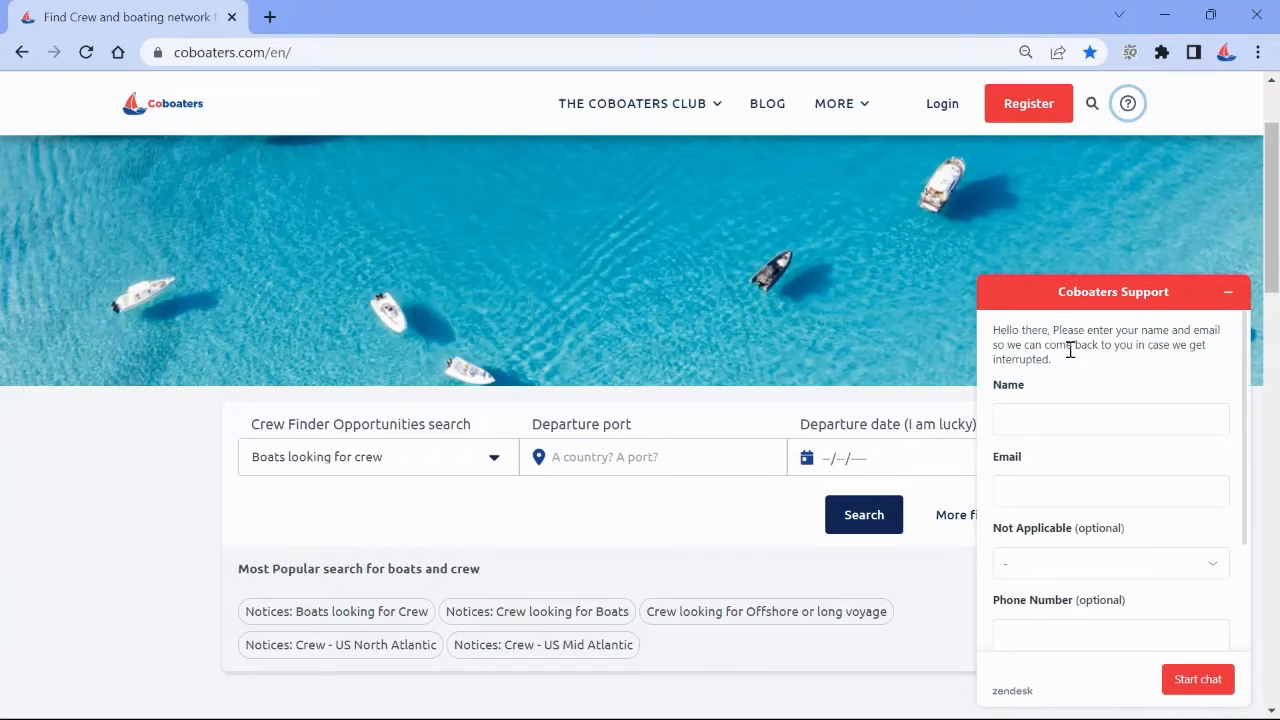
mouse_move(1092, 480)
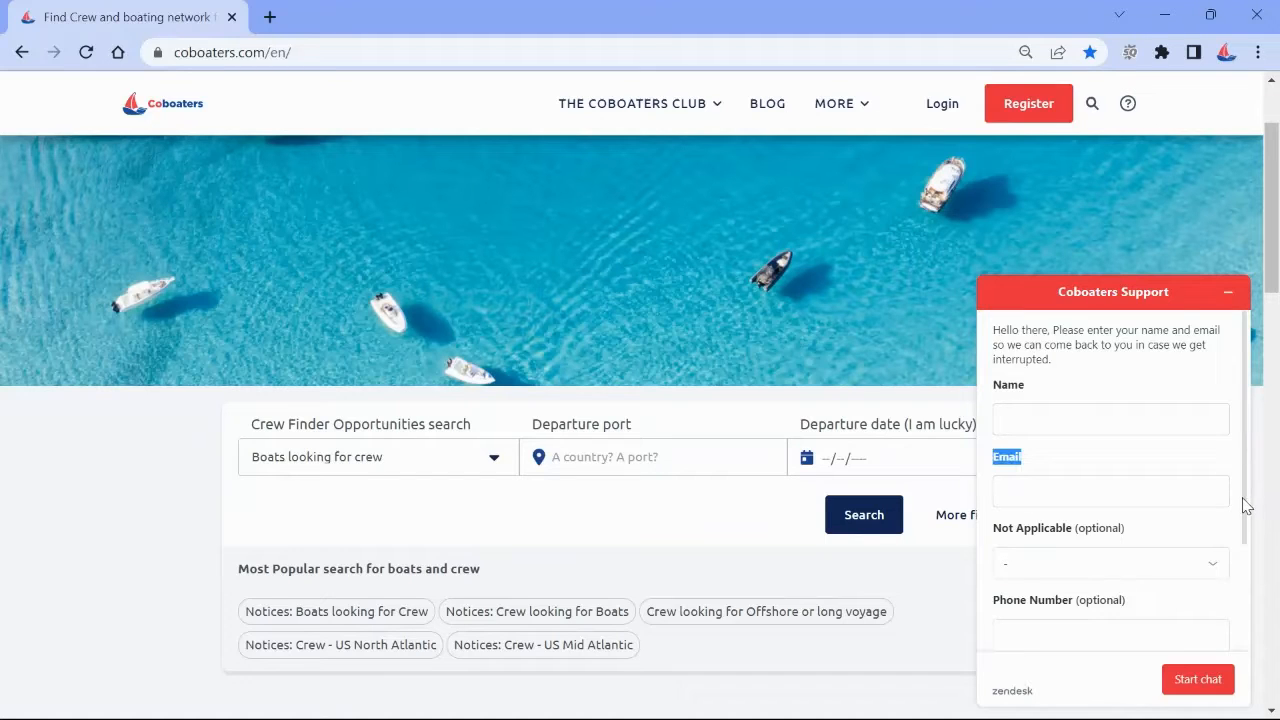
Step: Scroll down the homepage to the footer, briefly opening and closing the live chat form along the way
scroll("down", 3)
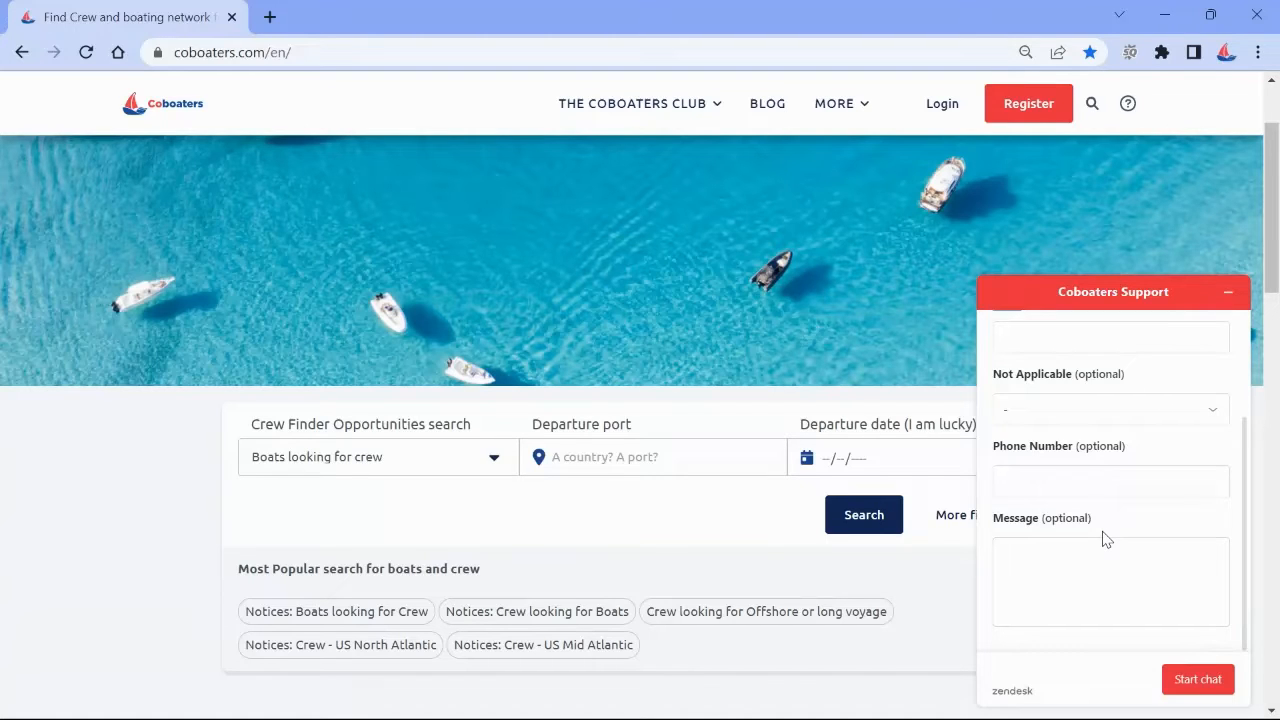
left_click(1228, 292)
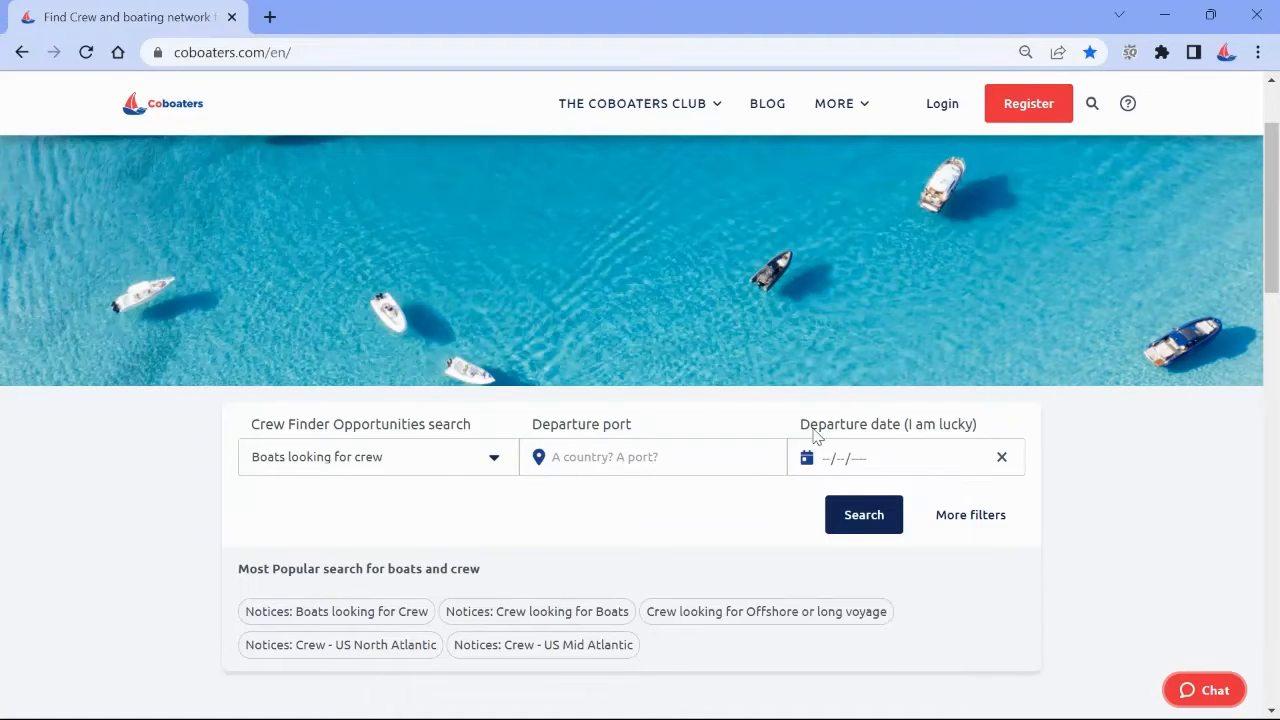
scroll("down", 3)
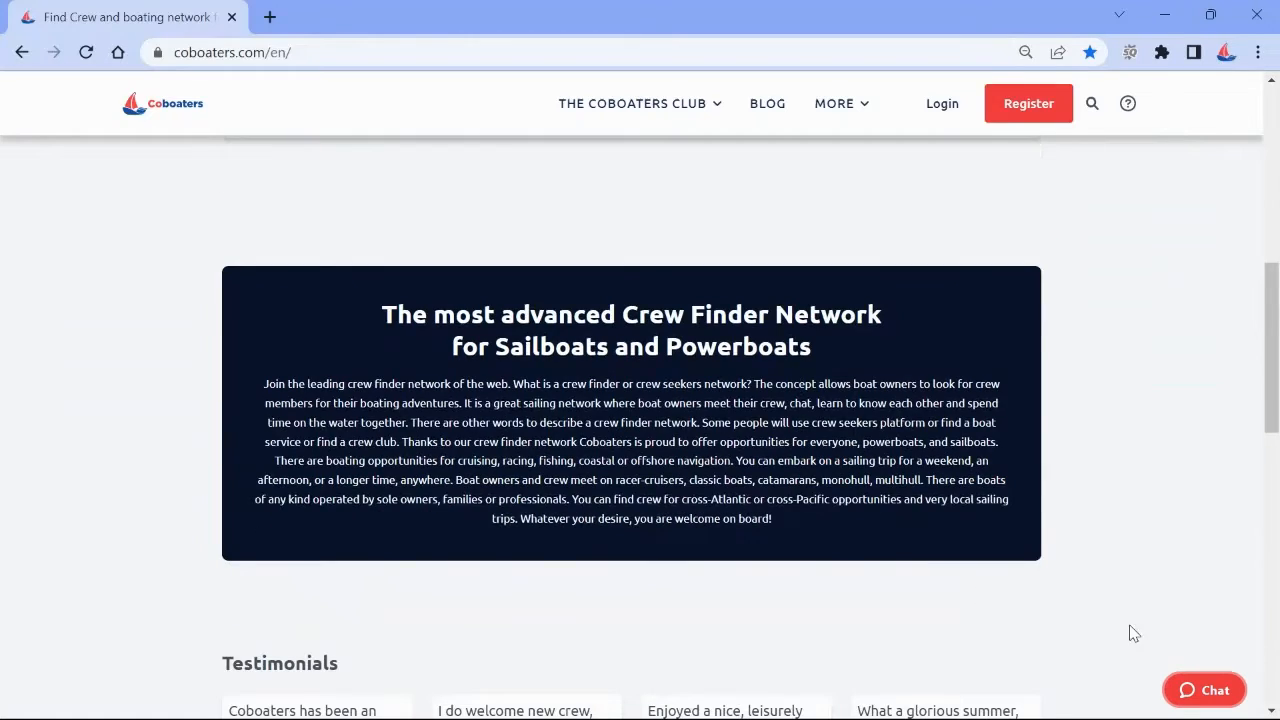
mouse_move(1160, 684)
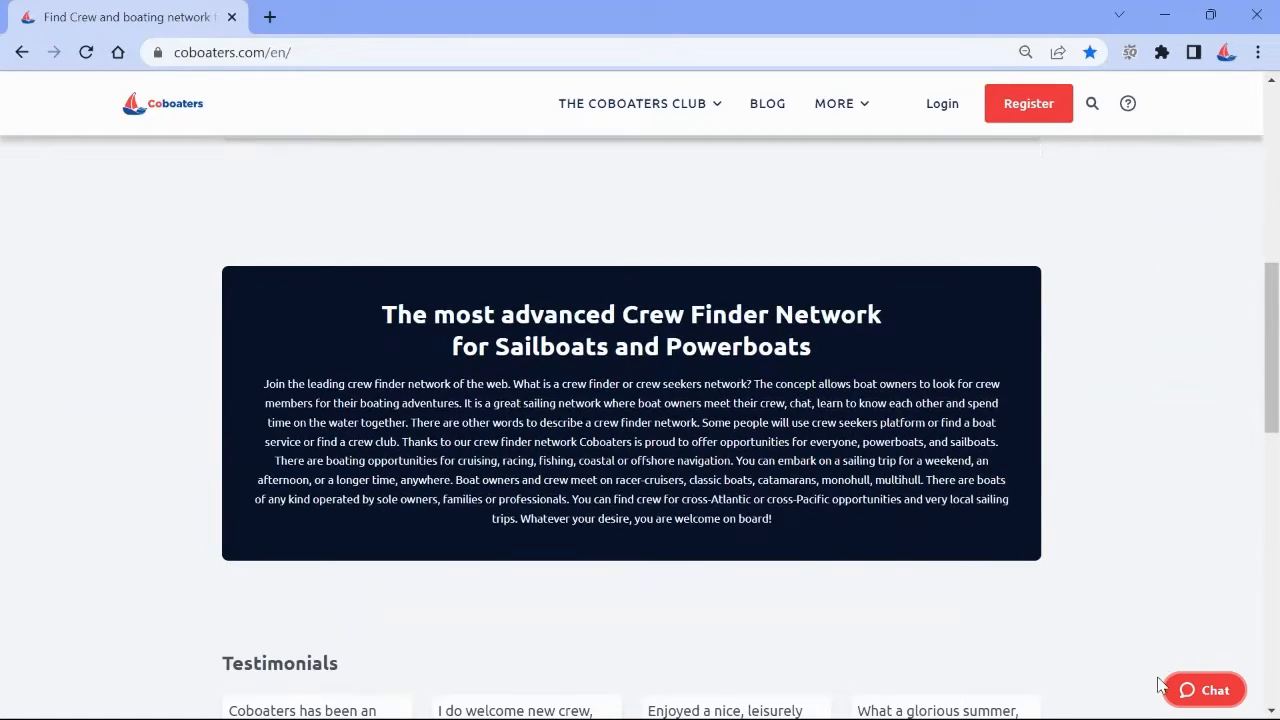
mouse_move(1144, 692)
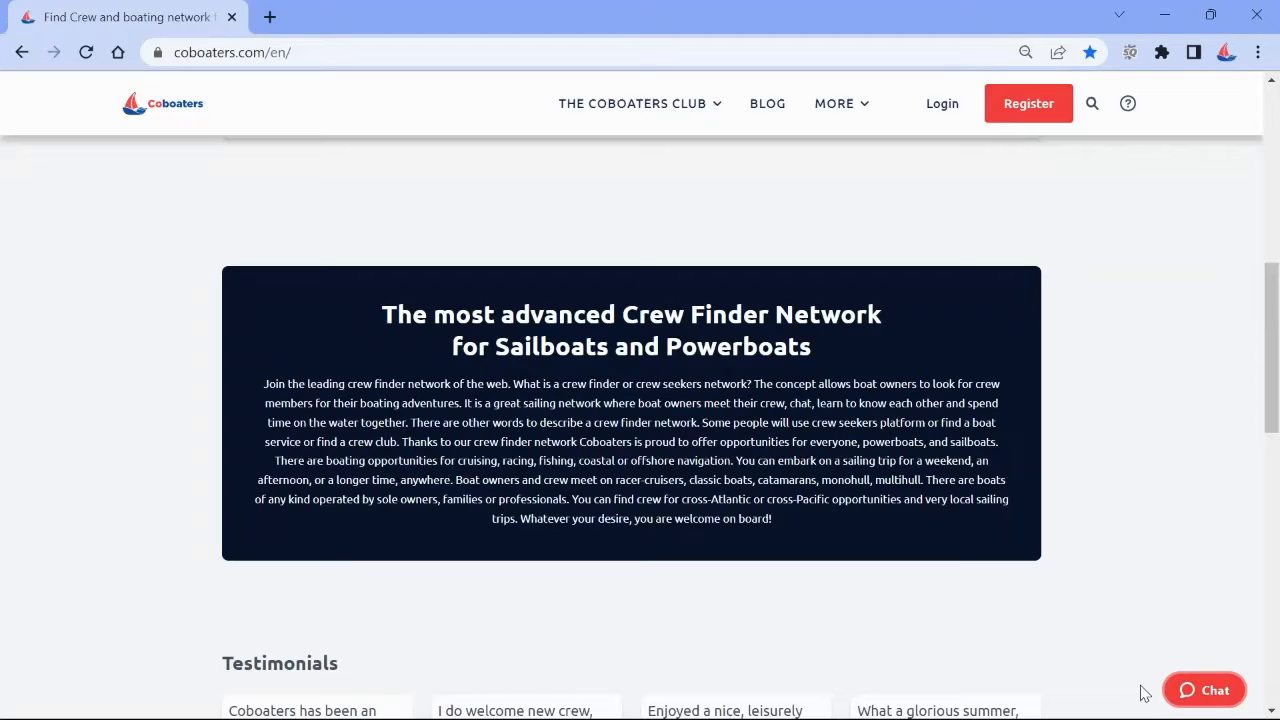
mouse_move(1212, 696)
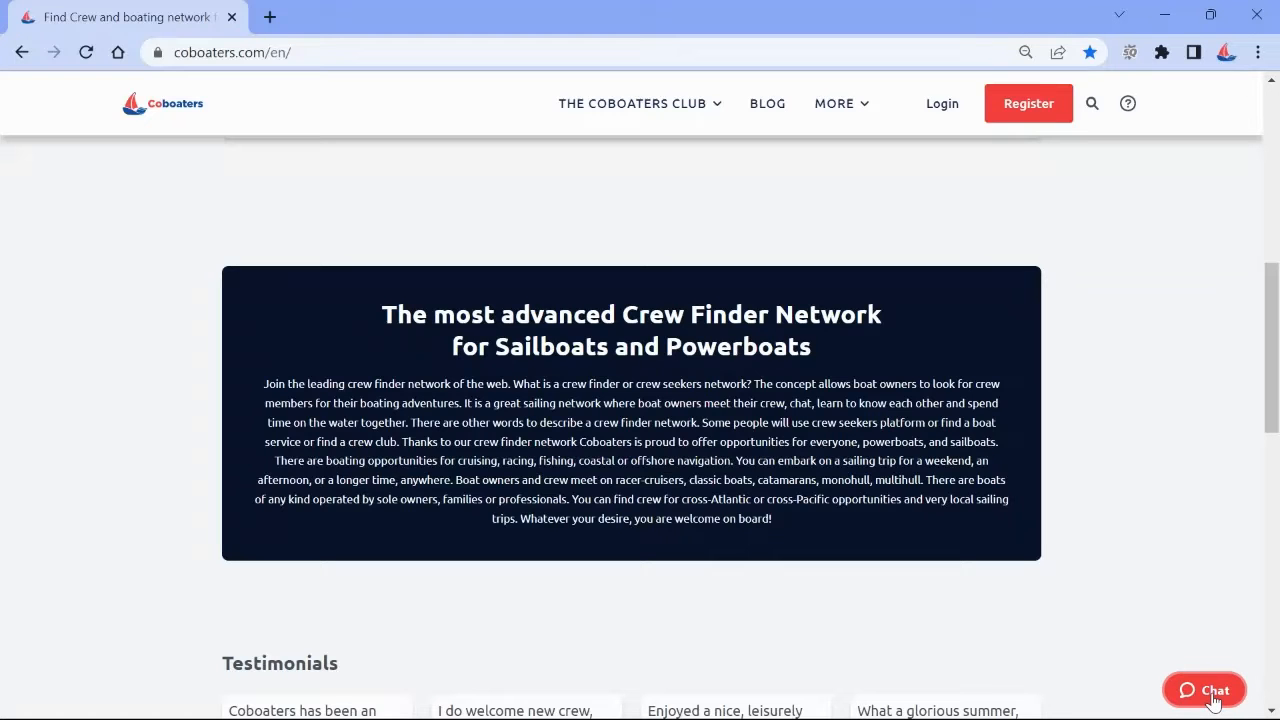
left_click(1204, 690)
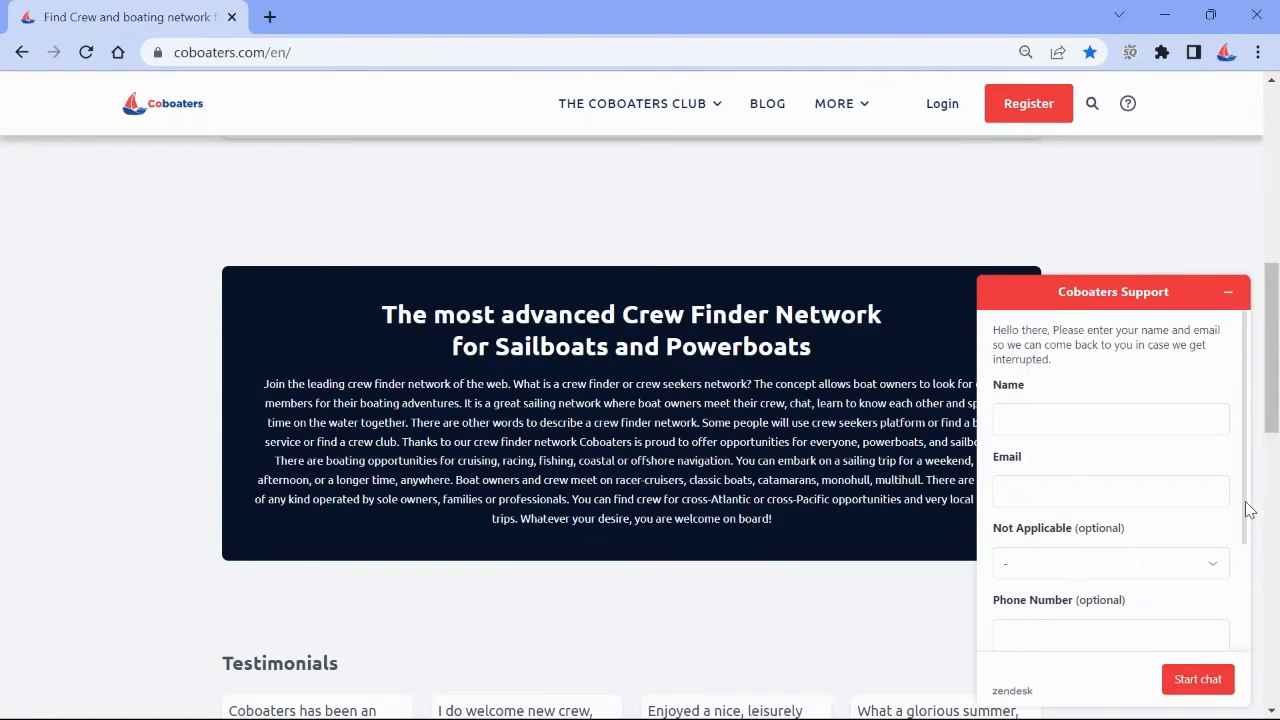
scroll("down", 3)
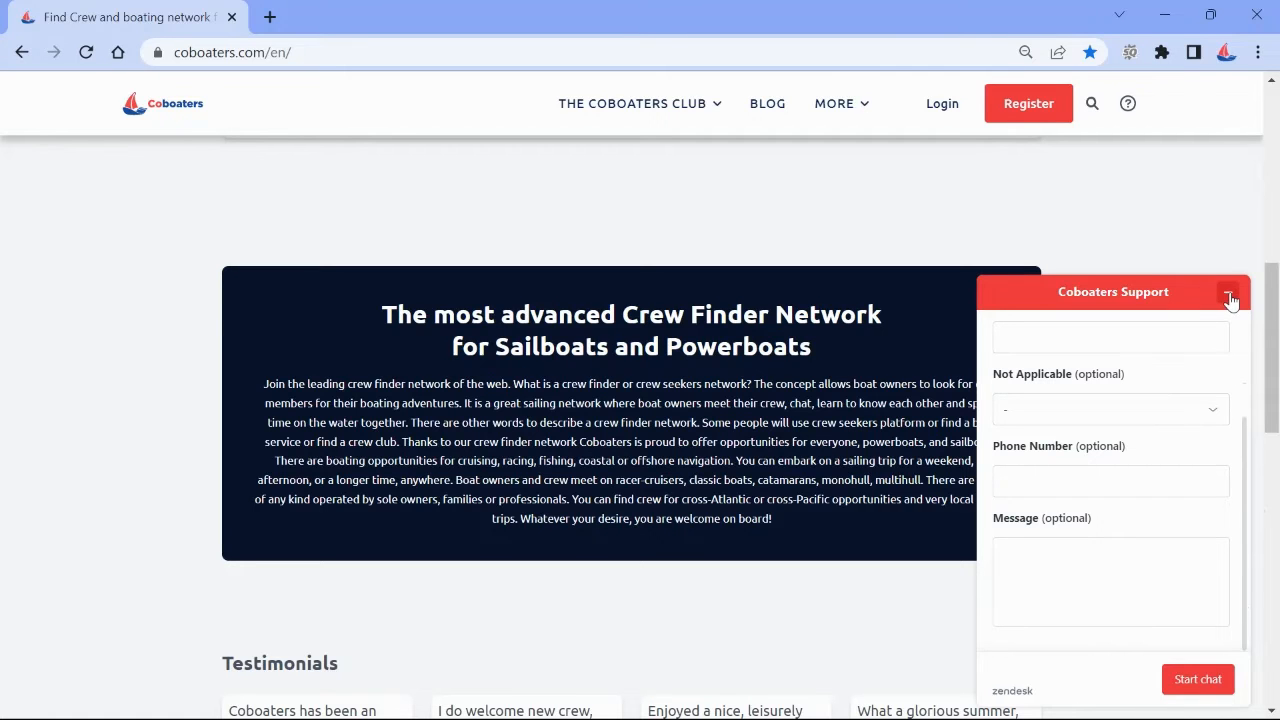
left_click(1230, 298)
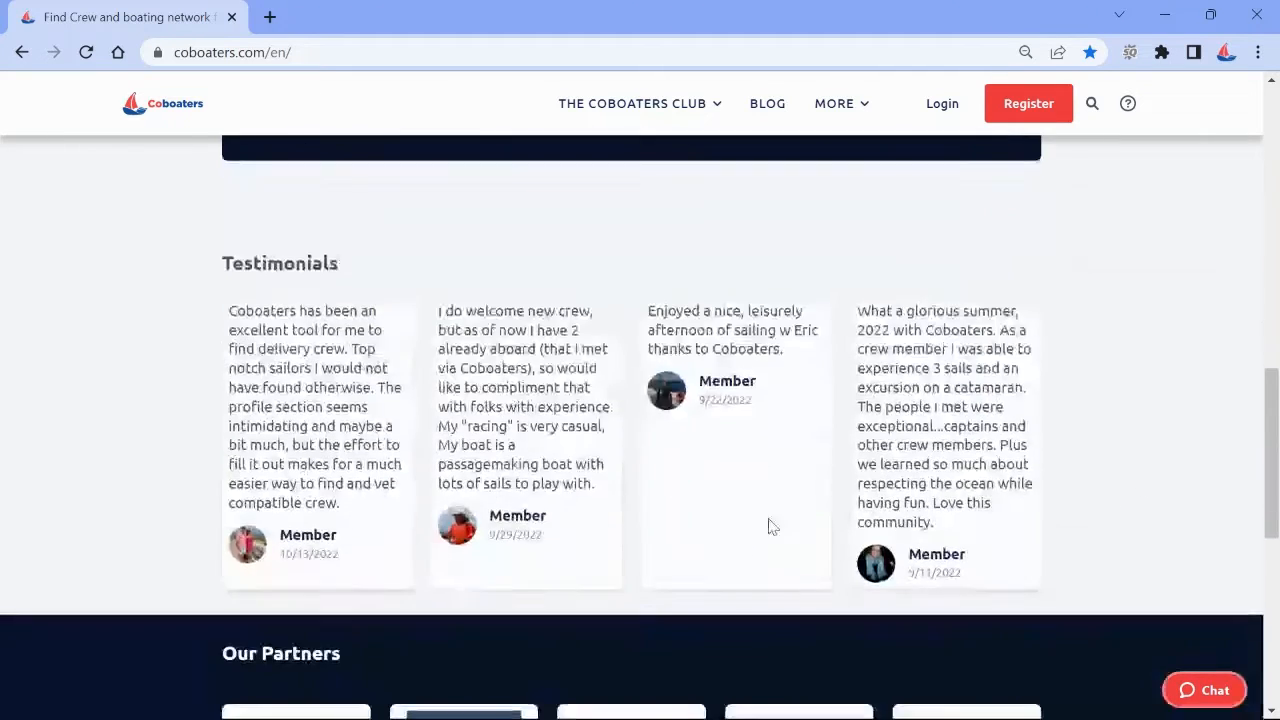
scroll("down", 3)
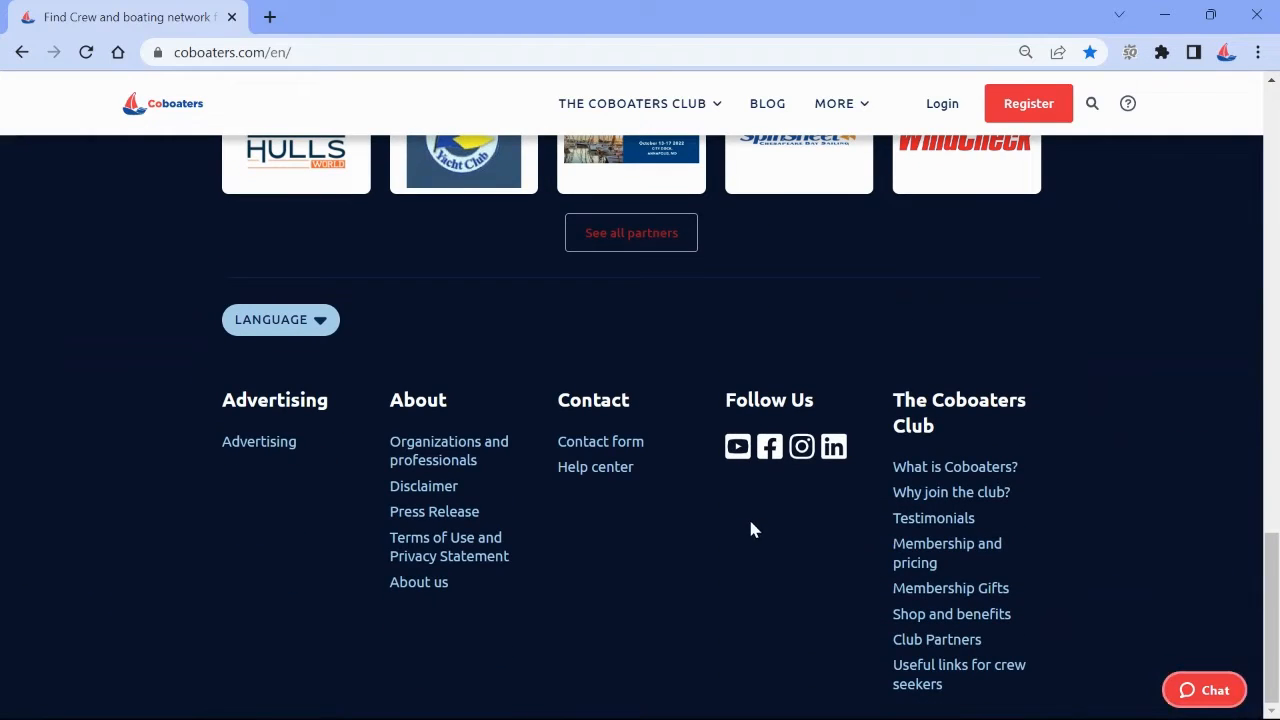
mouse_move(616, 568)
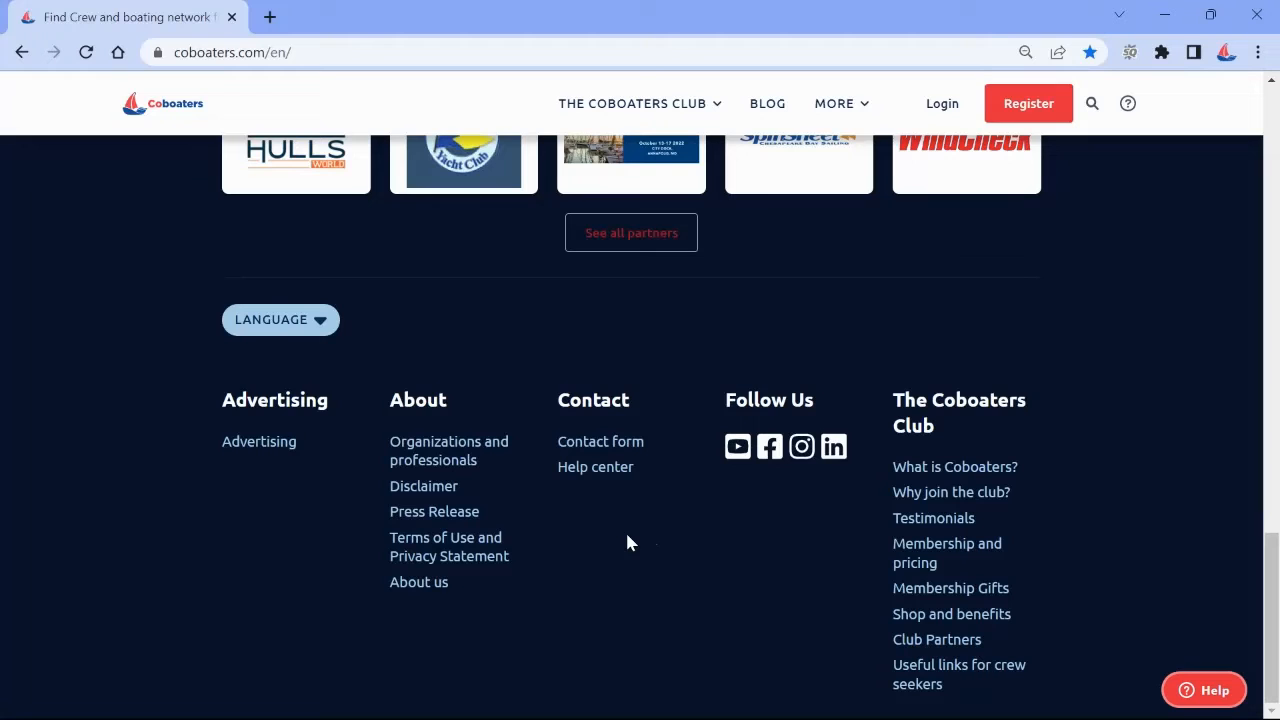
mouse_move(596, 468)
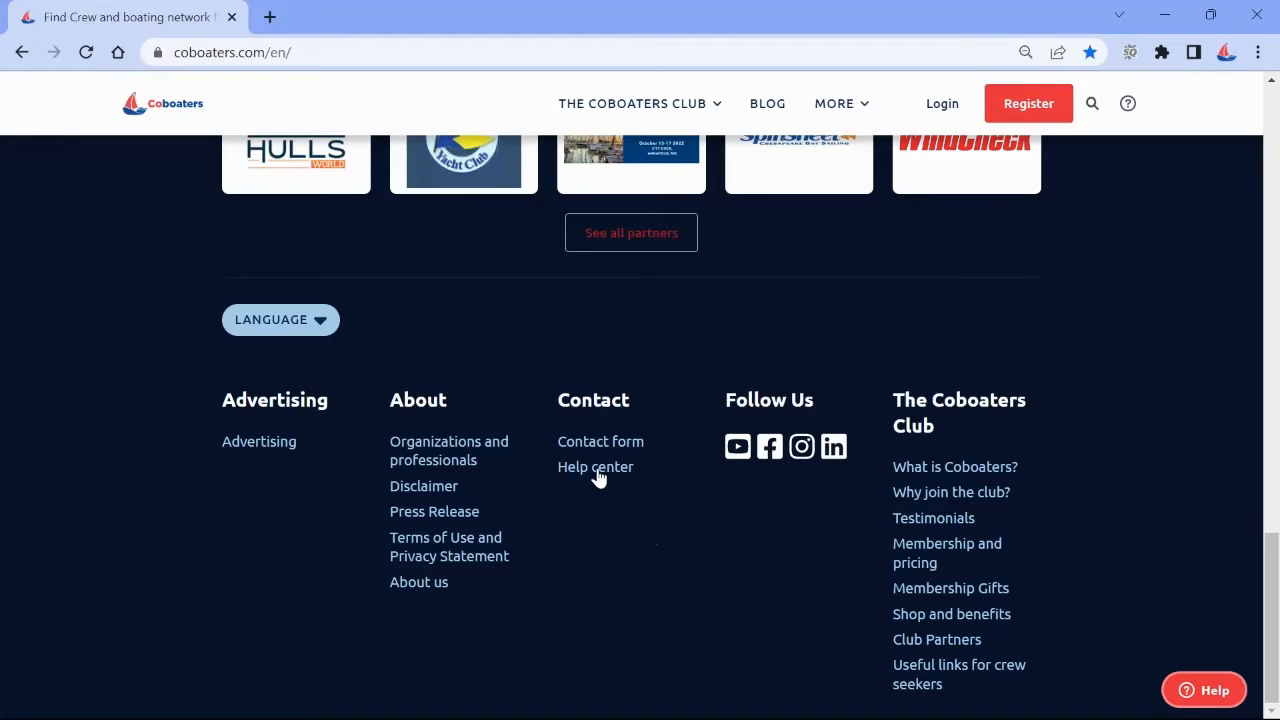
Step: Open the Coboaters Help Center and scroll through its home page down to the Recent activity list
left_click(596, 468)
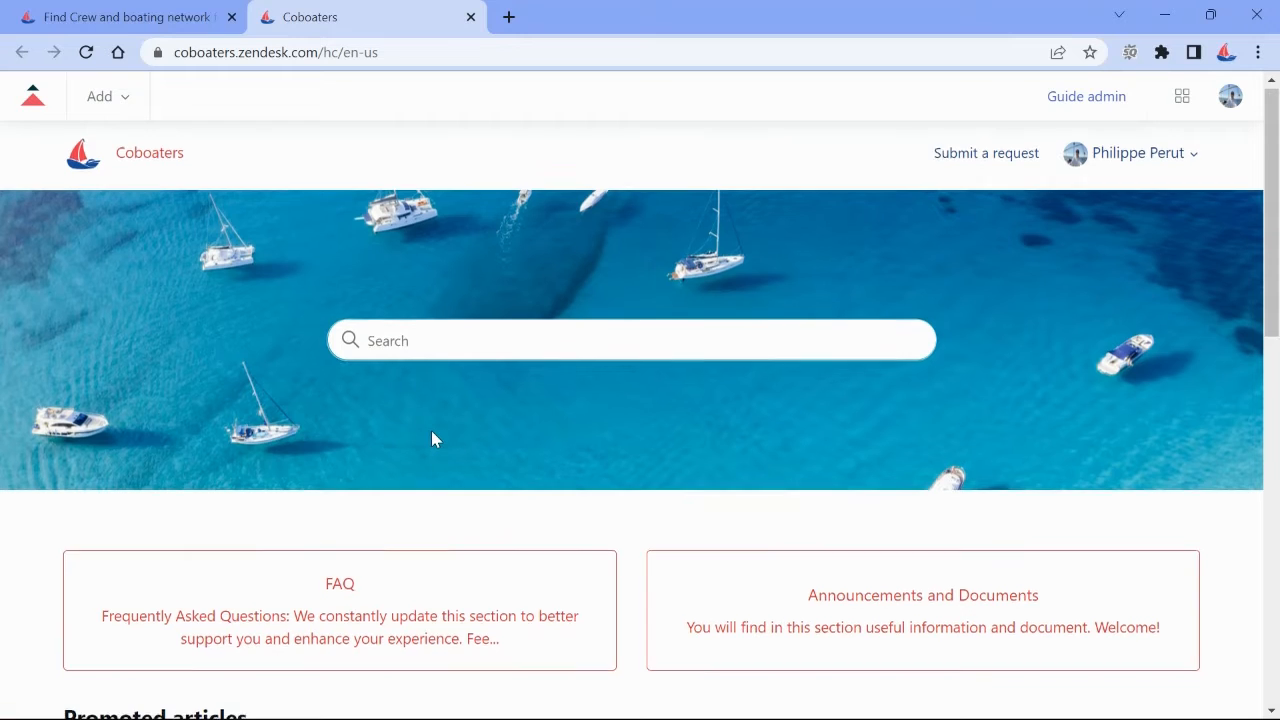
scroll("down", 3)
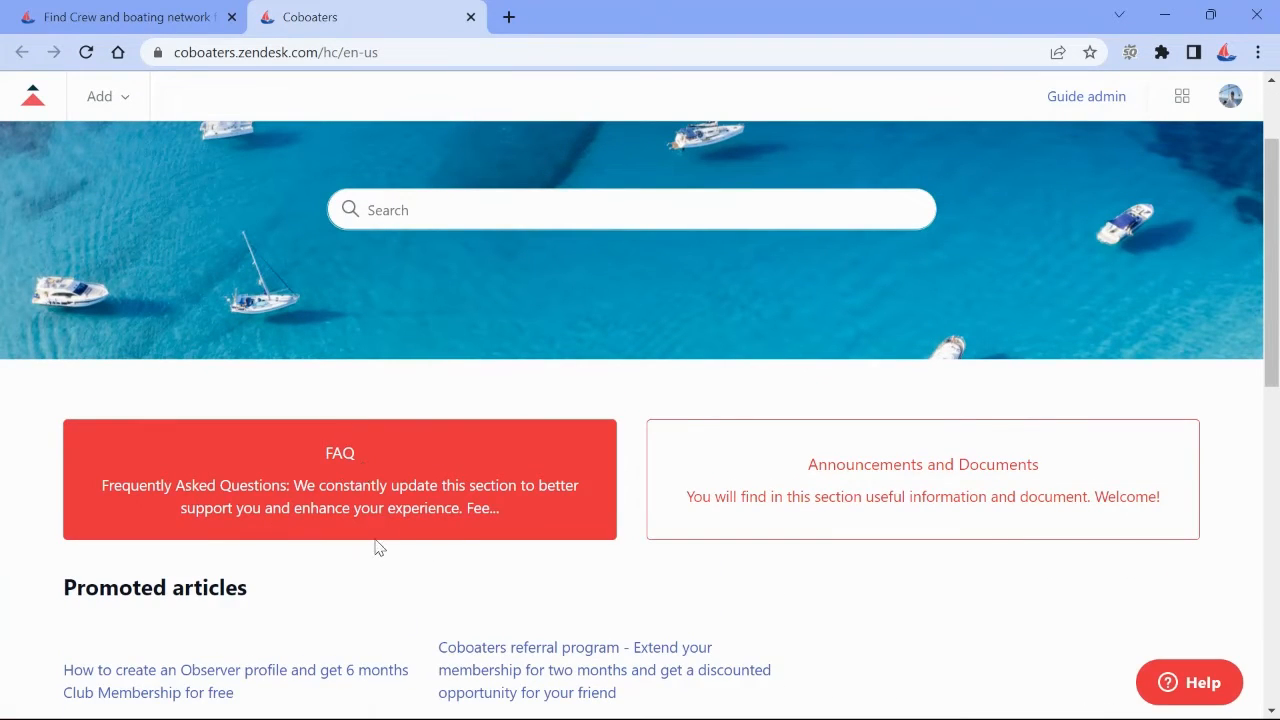
mouse_move(344, 478)
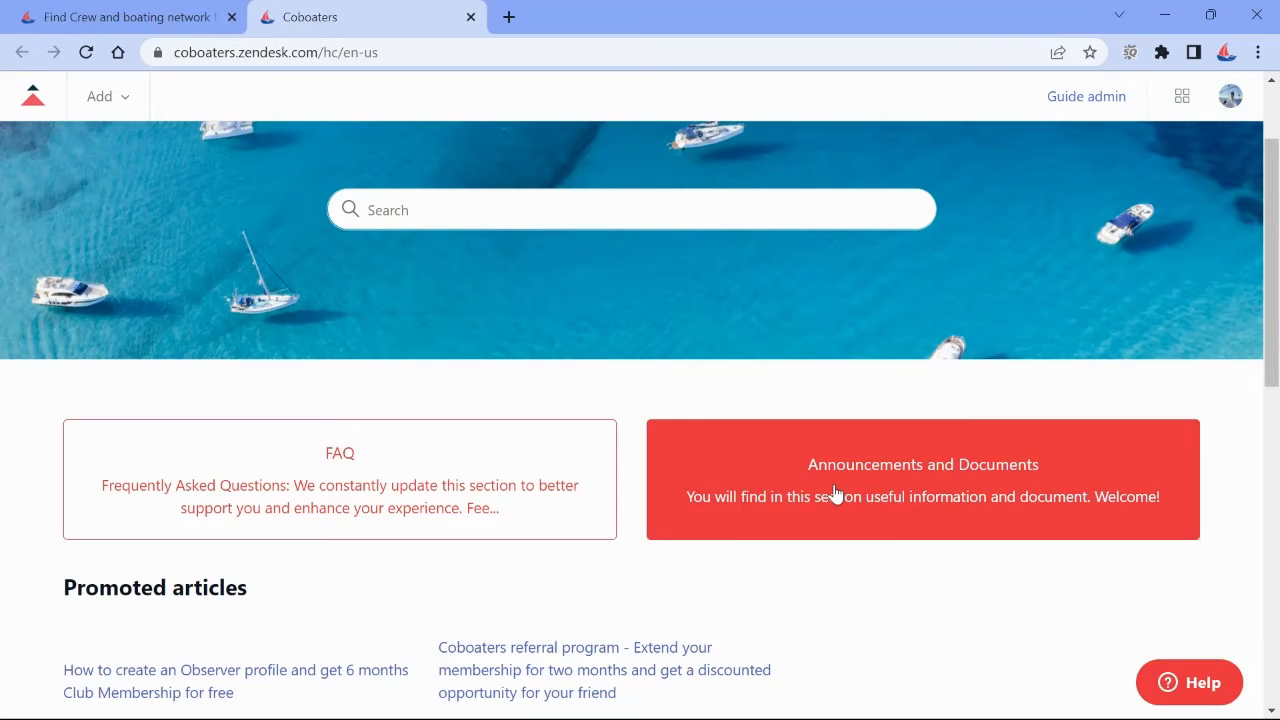
scroll("down", 3)
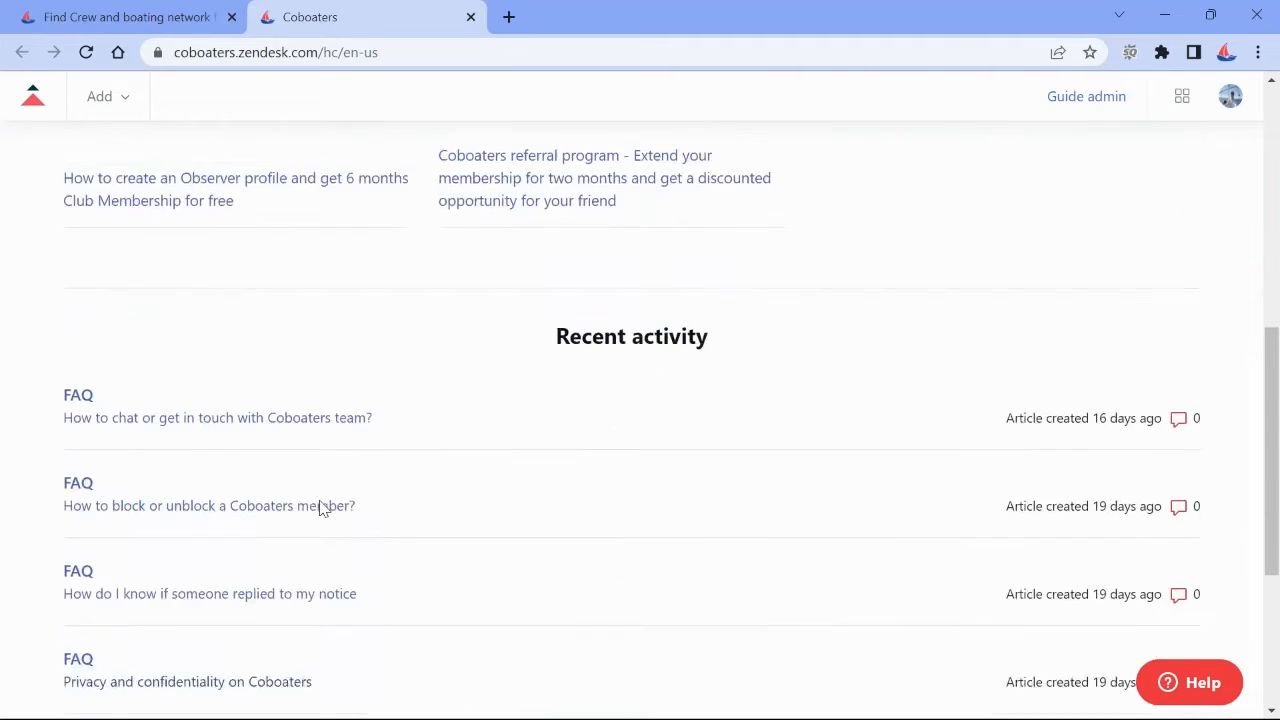
scroll("down", 3)
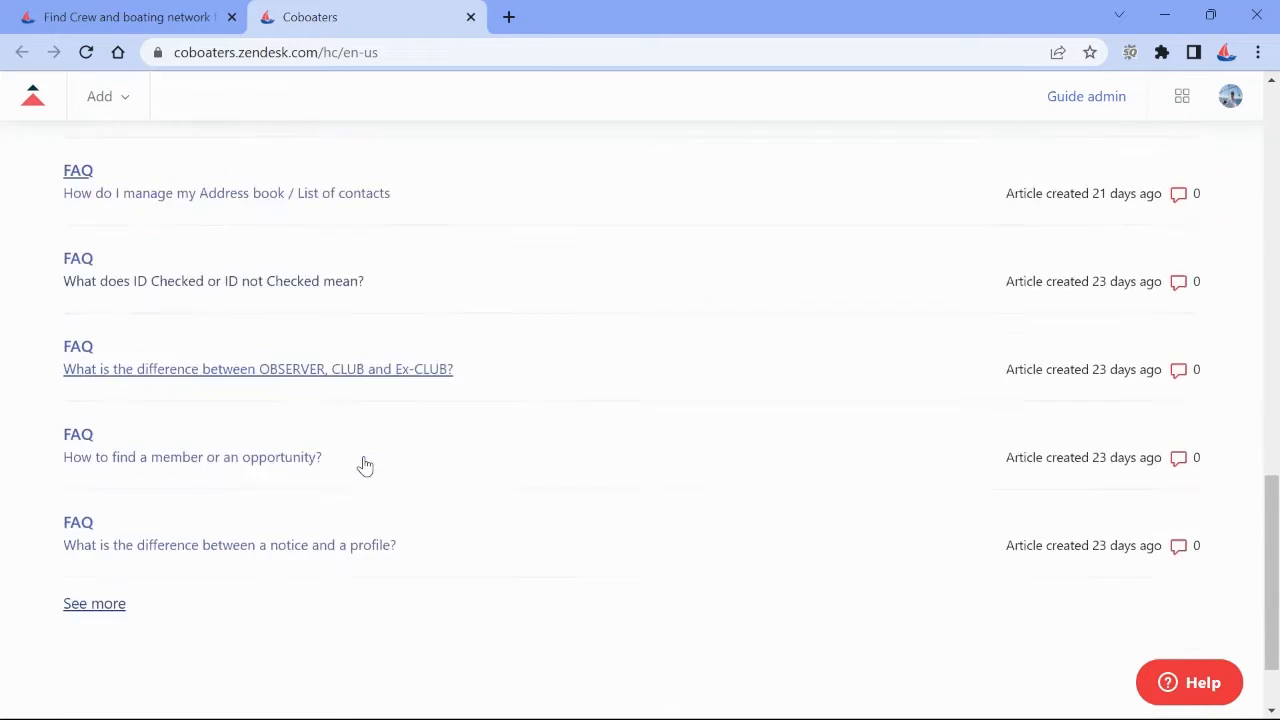
scroll("down", 3)
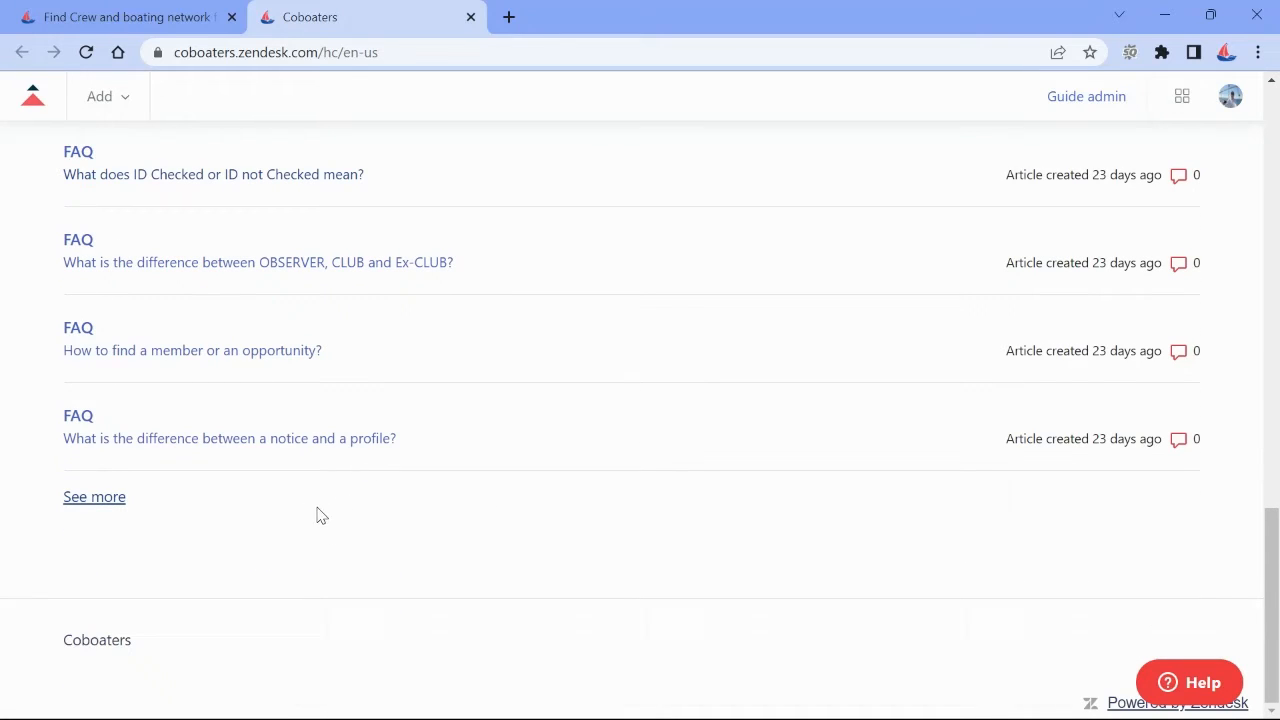
left_click(94, 496)
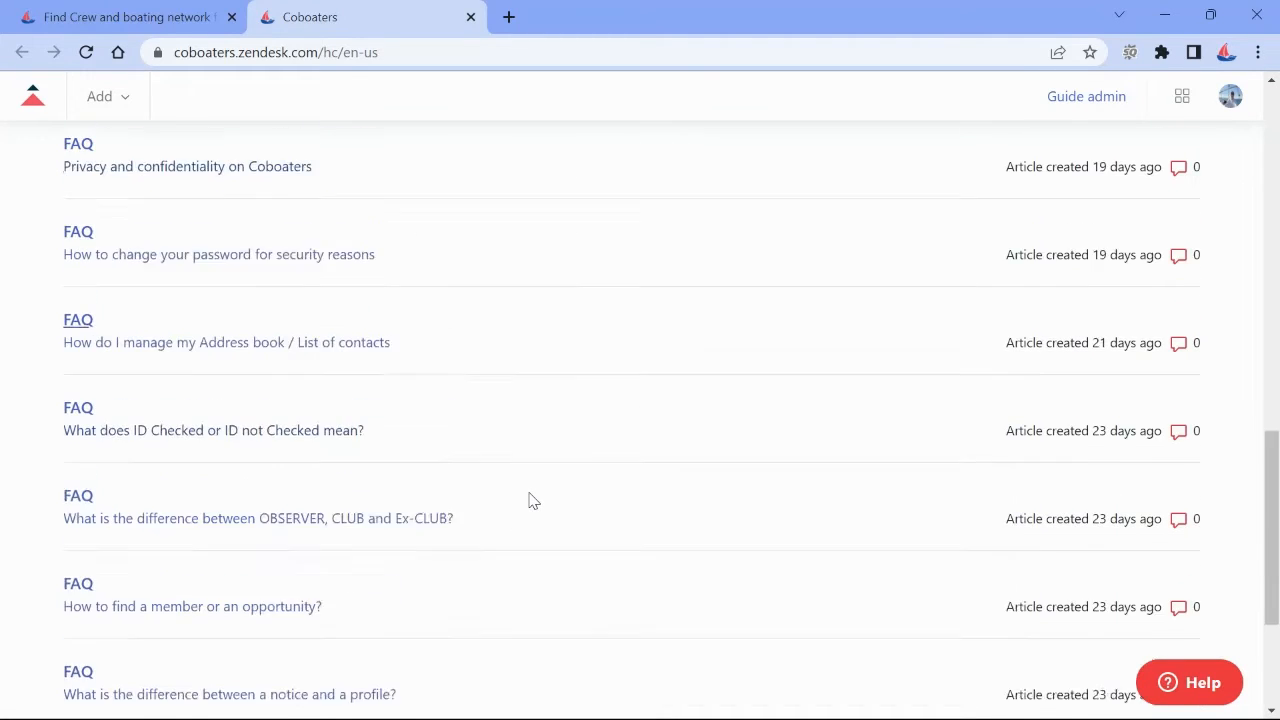
scroll("down", 3)
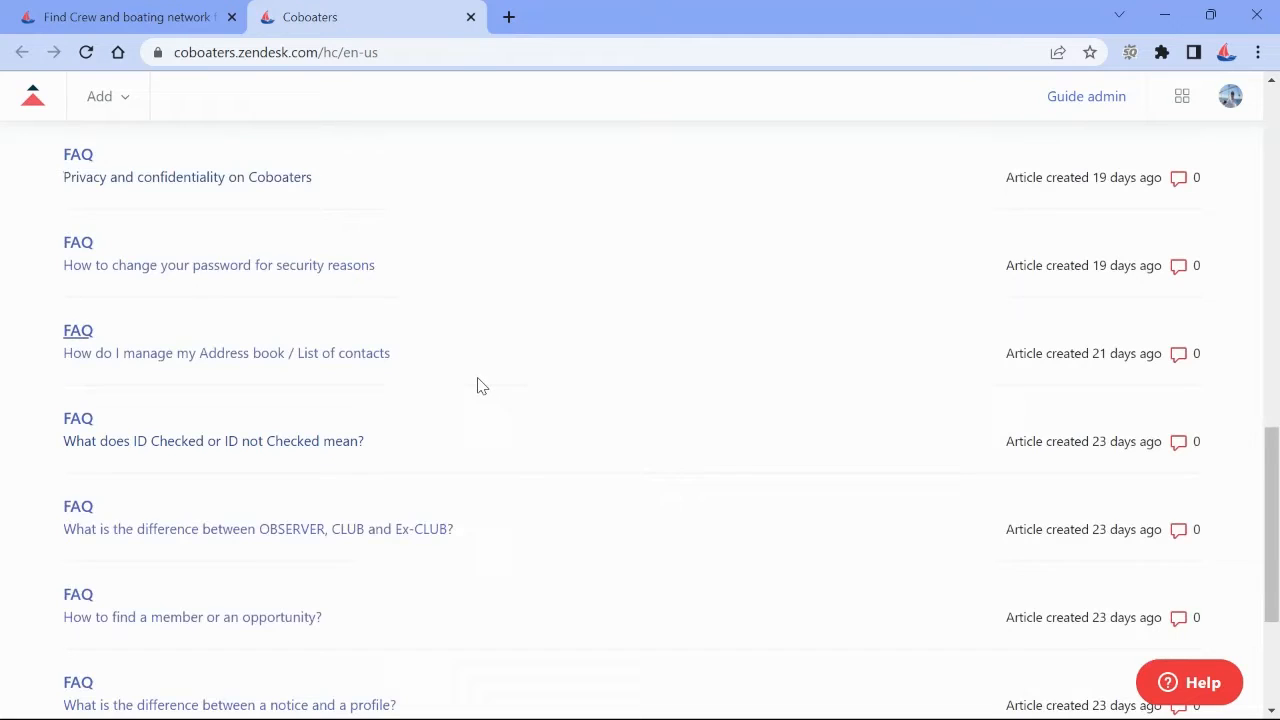
scroll("down", 3)
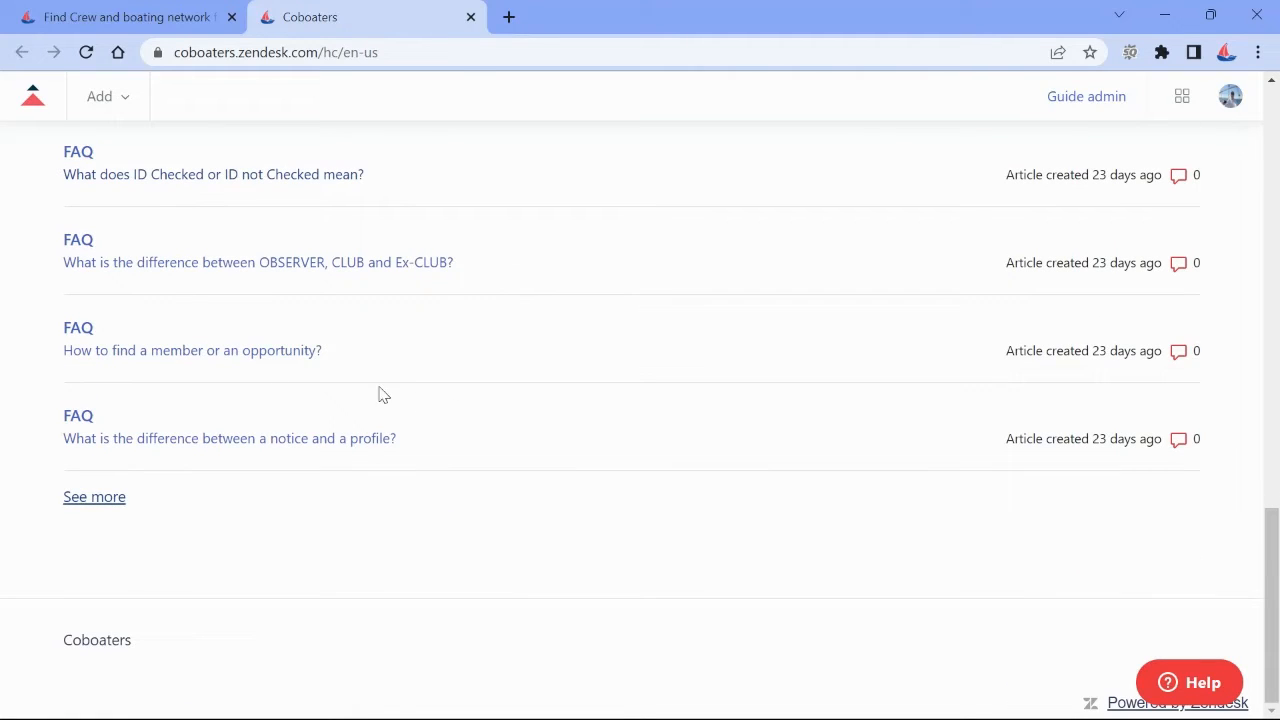
mouse_move(192, 350)
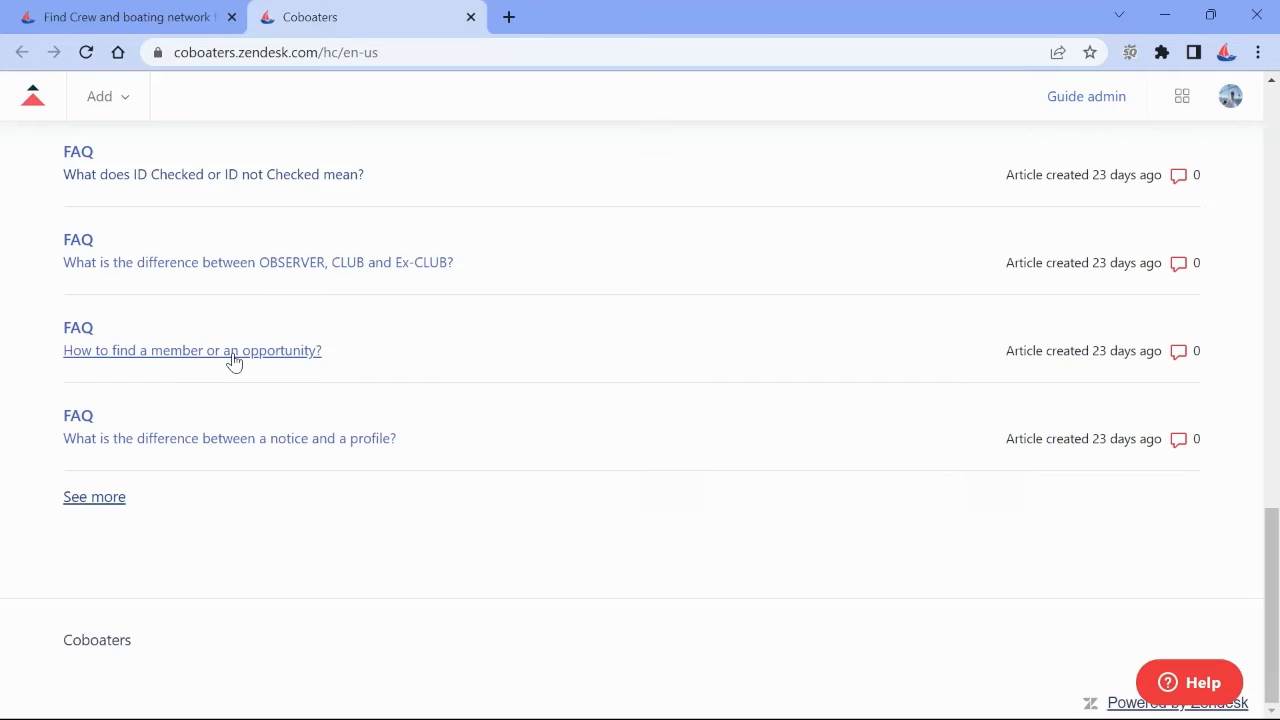
Step: Open "How to find a member or an opportunity?" and read down to its feedback prompt
left_click(192, 350)
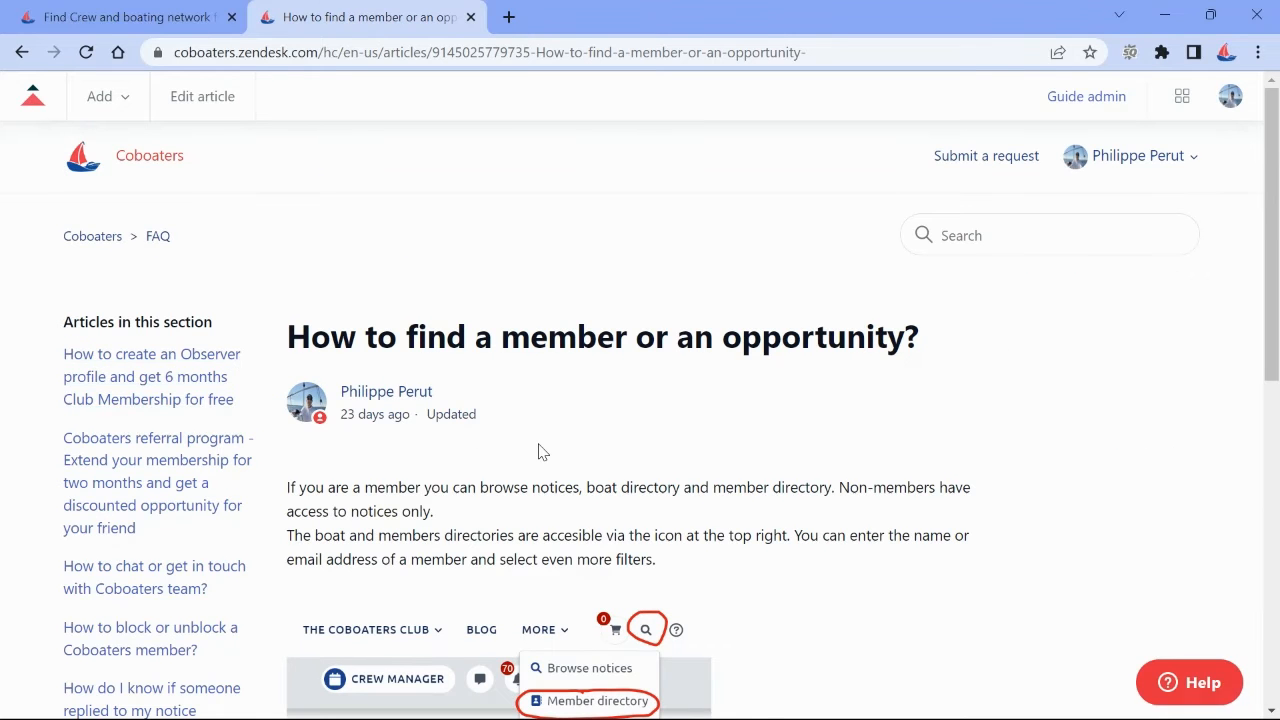
scroll("down", 3)
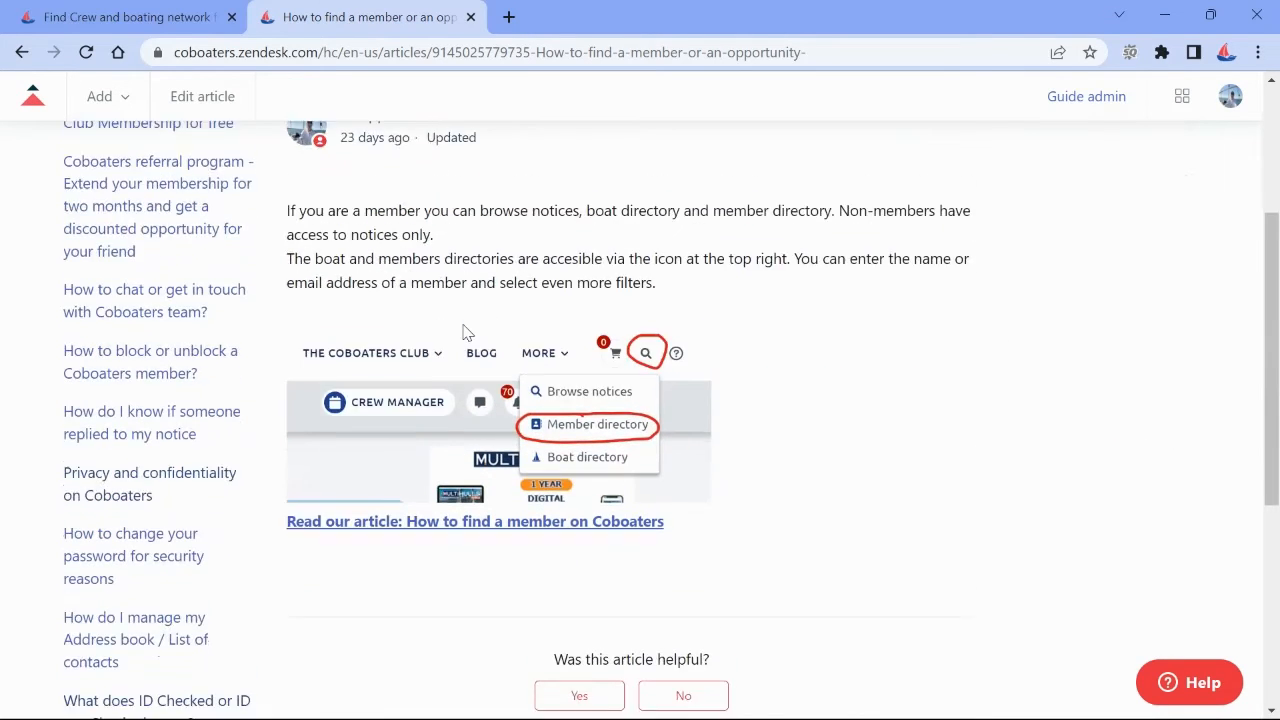
scroll("down", 3)
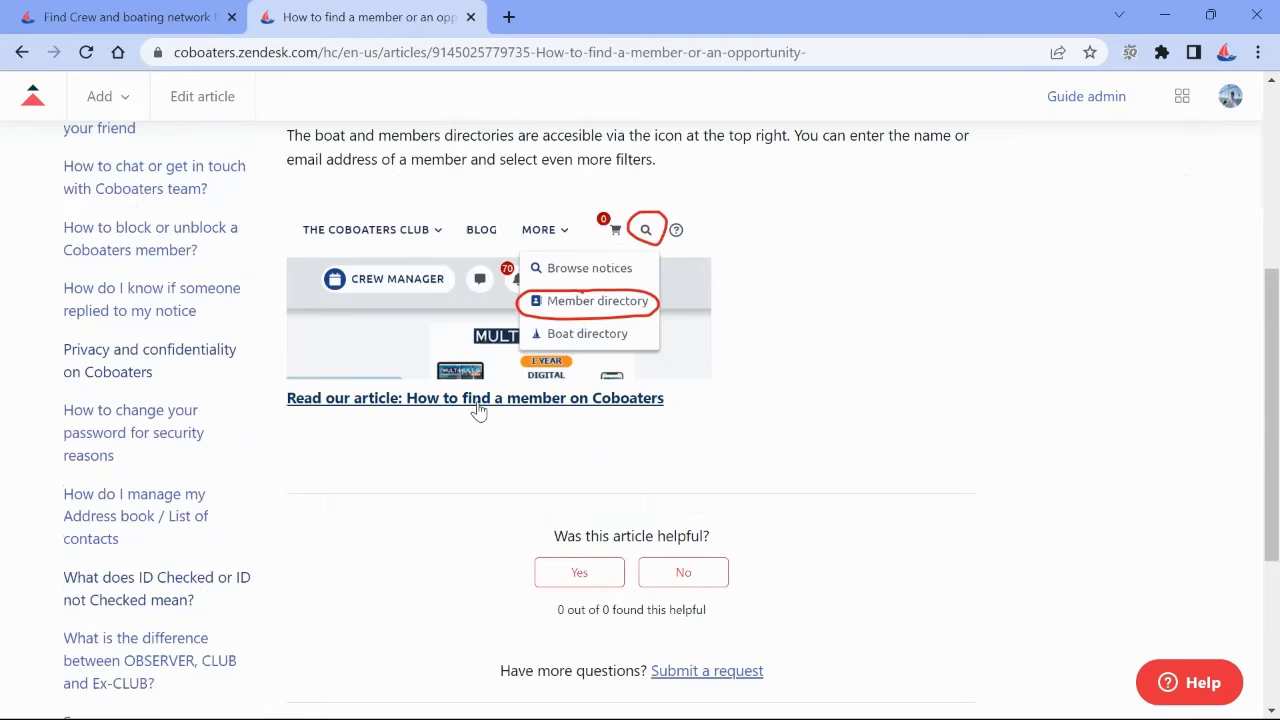
Step: Open "How to find a member on Coboaters" in a new tab and read through its directory section
left_click(476, 398)
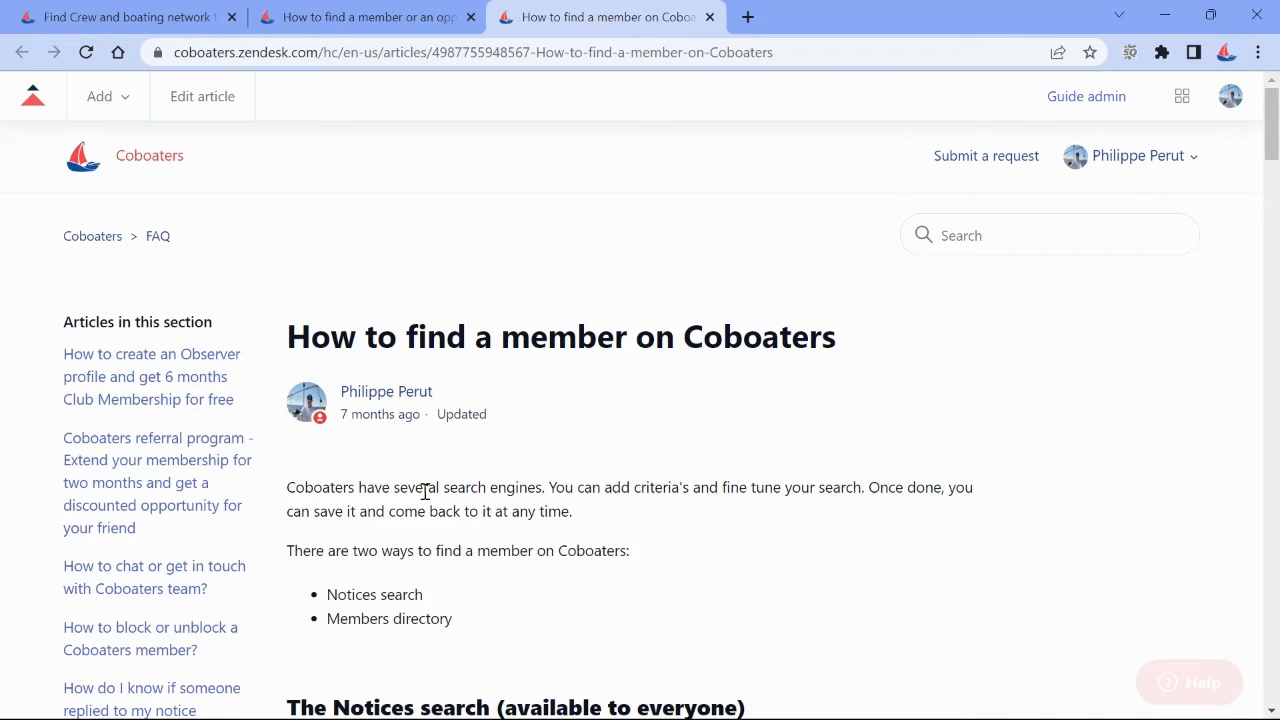
scroll("down", 3)
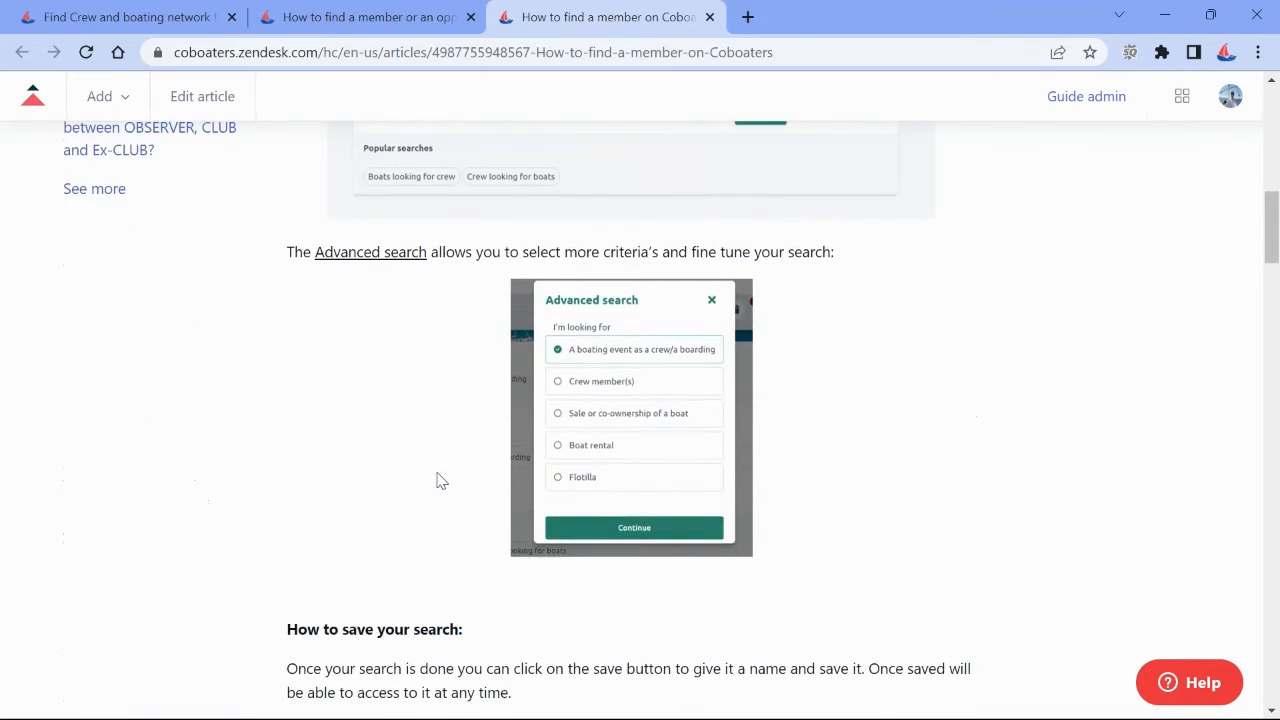
scroll("down", 3)
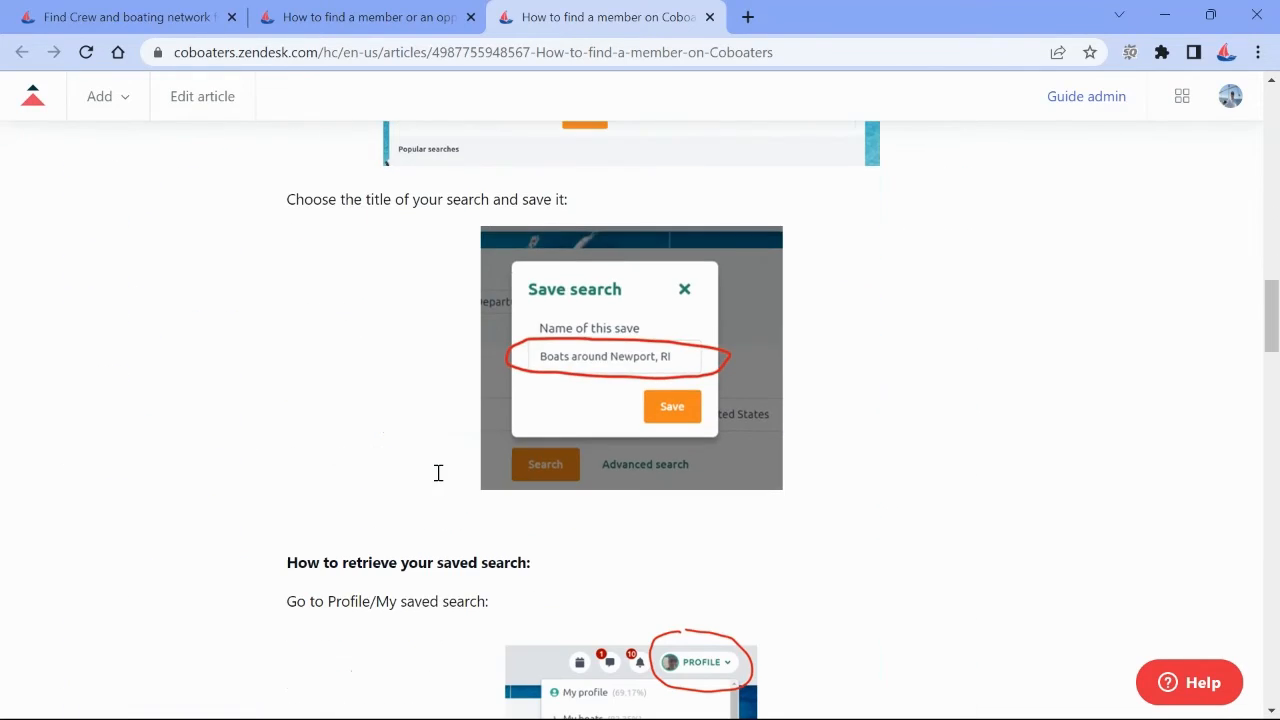
scroll("down", 3)
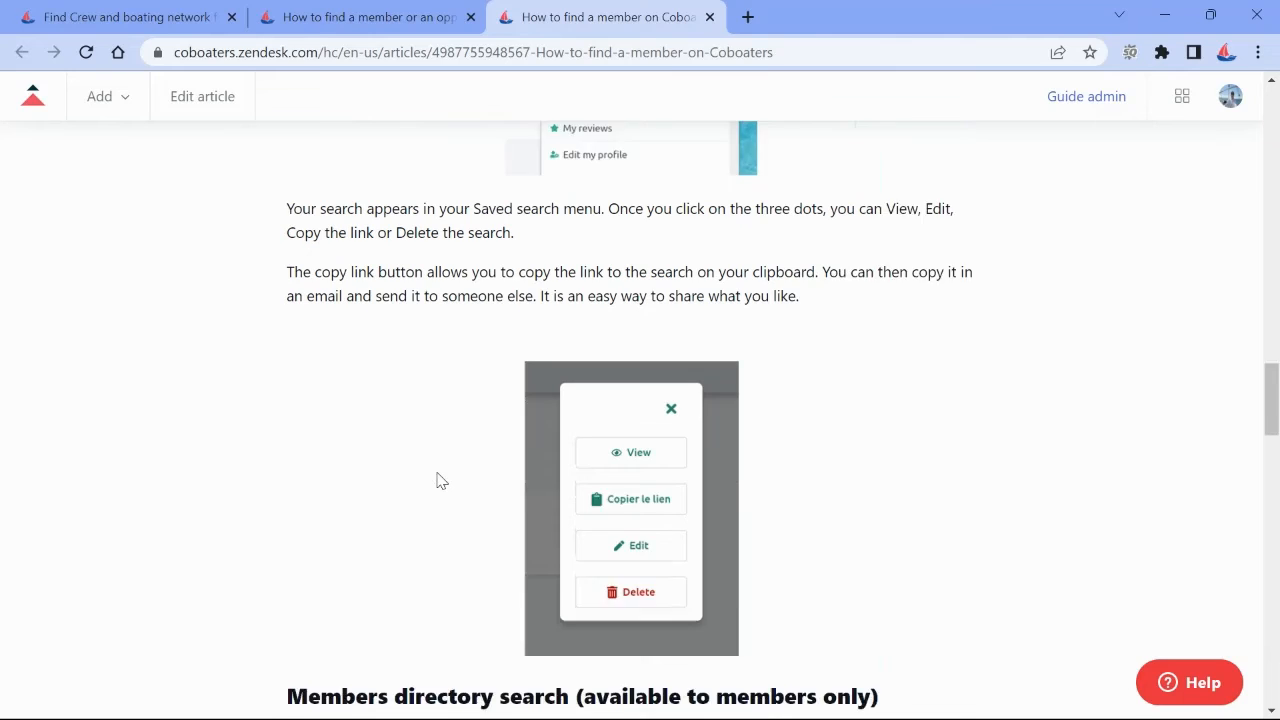
scroll("down", 3)
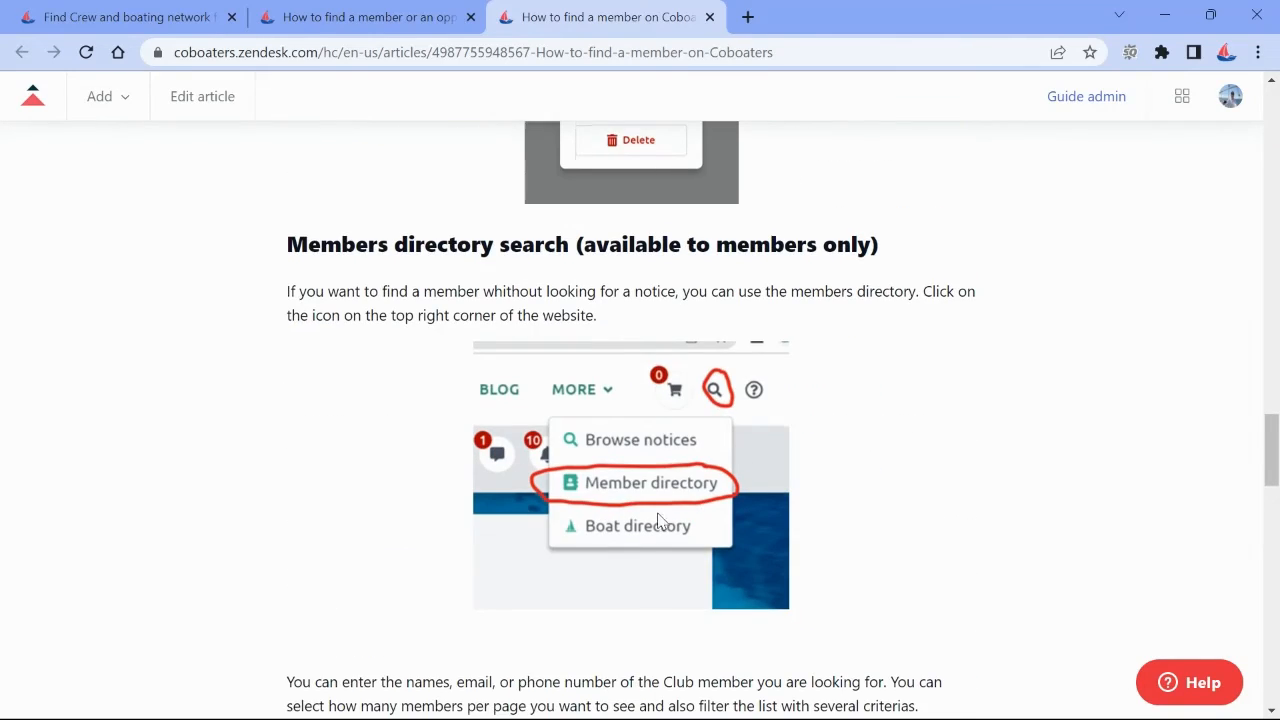
scroll("down", 3)
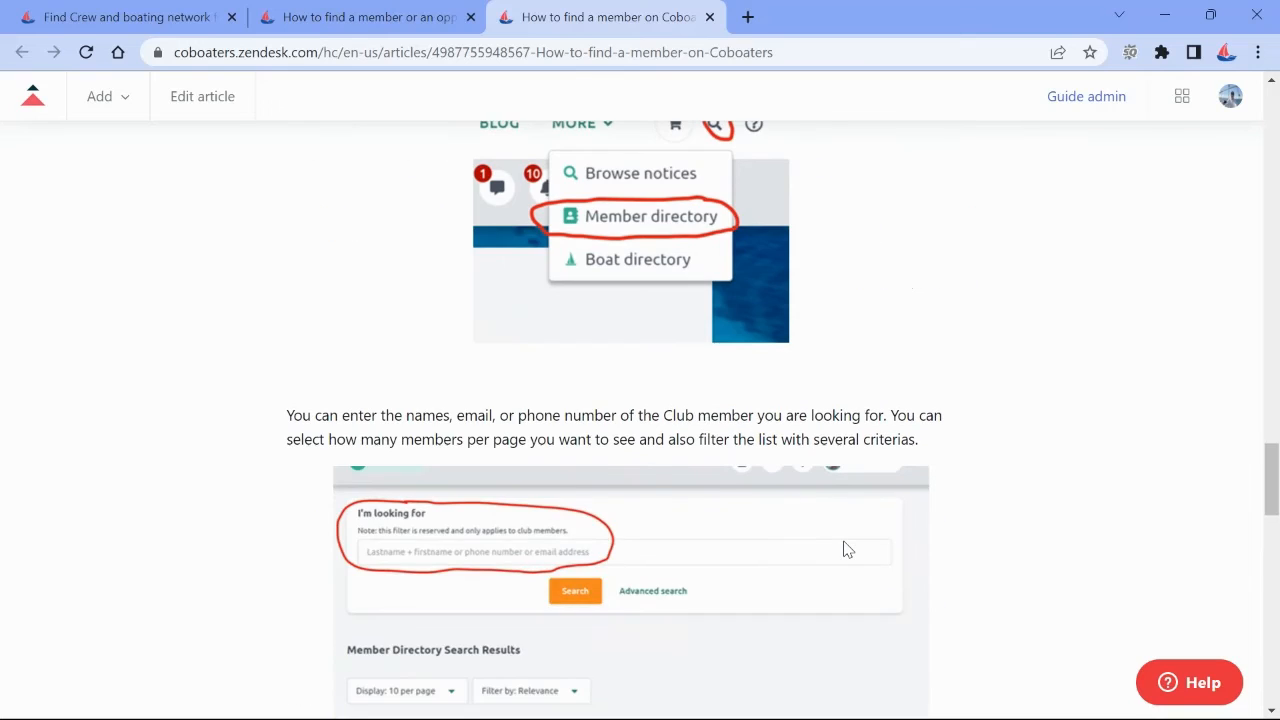
scroll("down", 3)
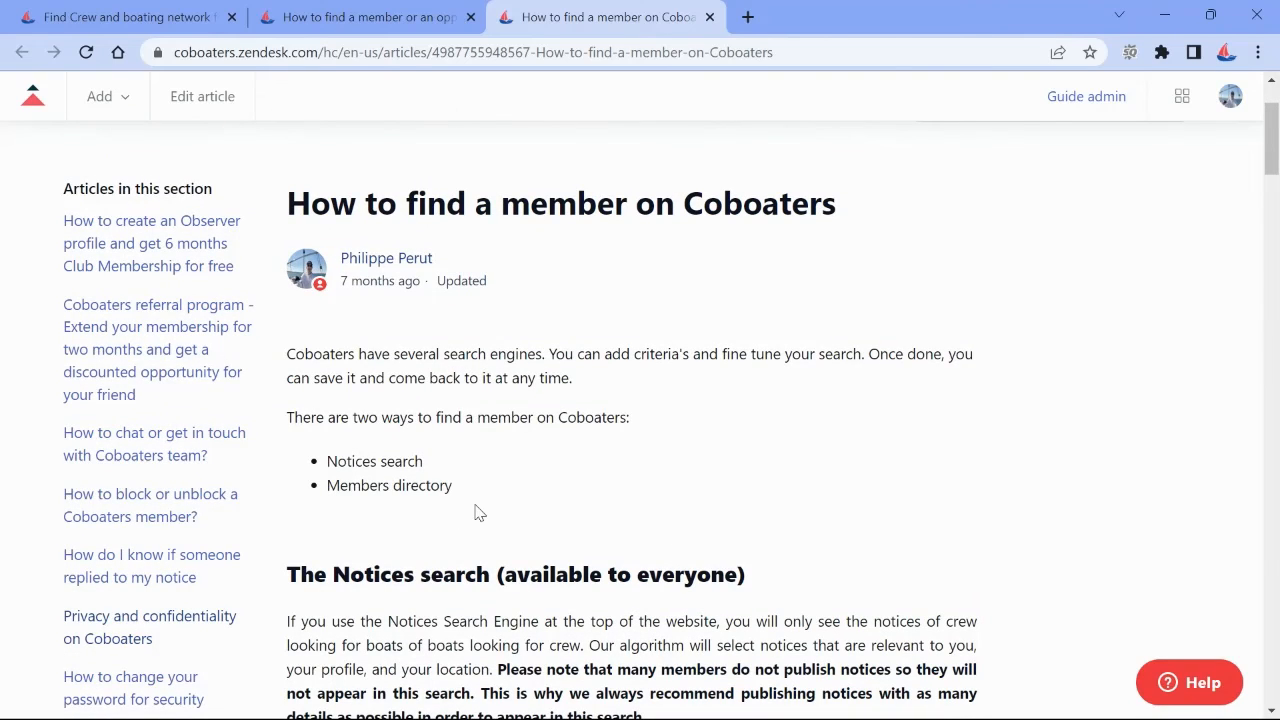
mouse_move(568, 452)
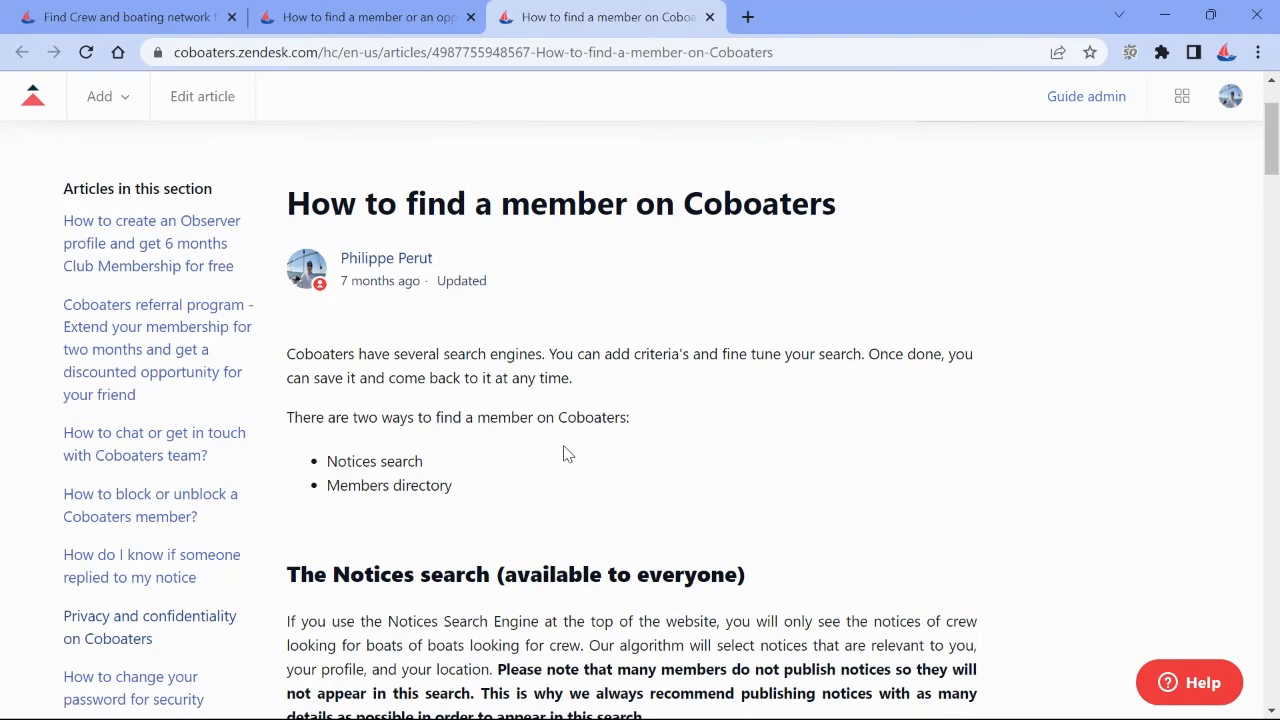